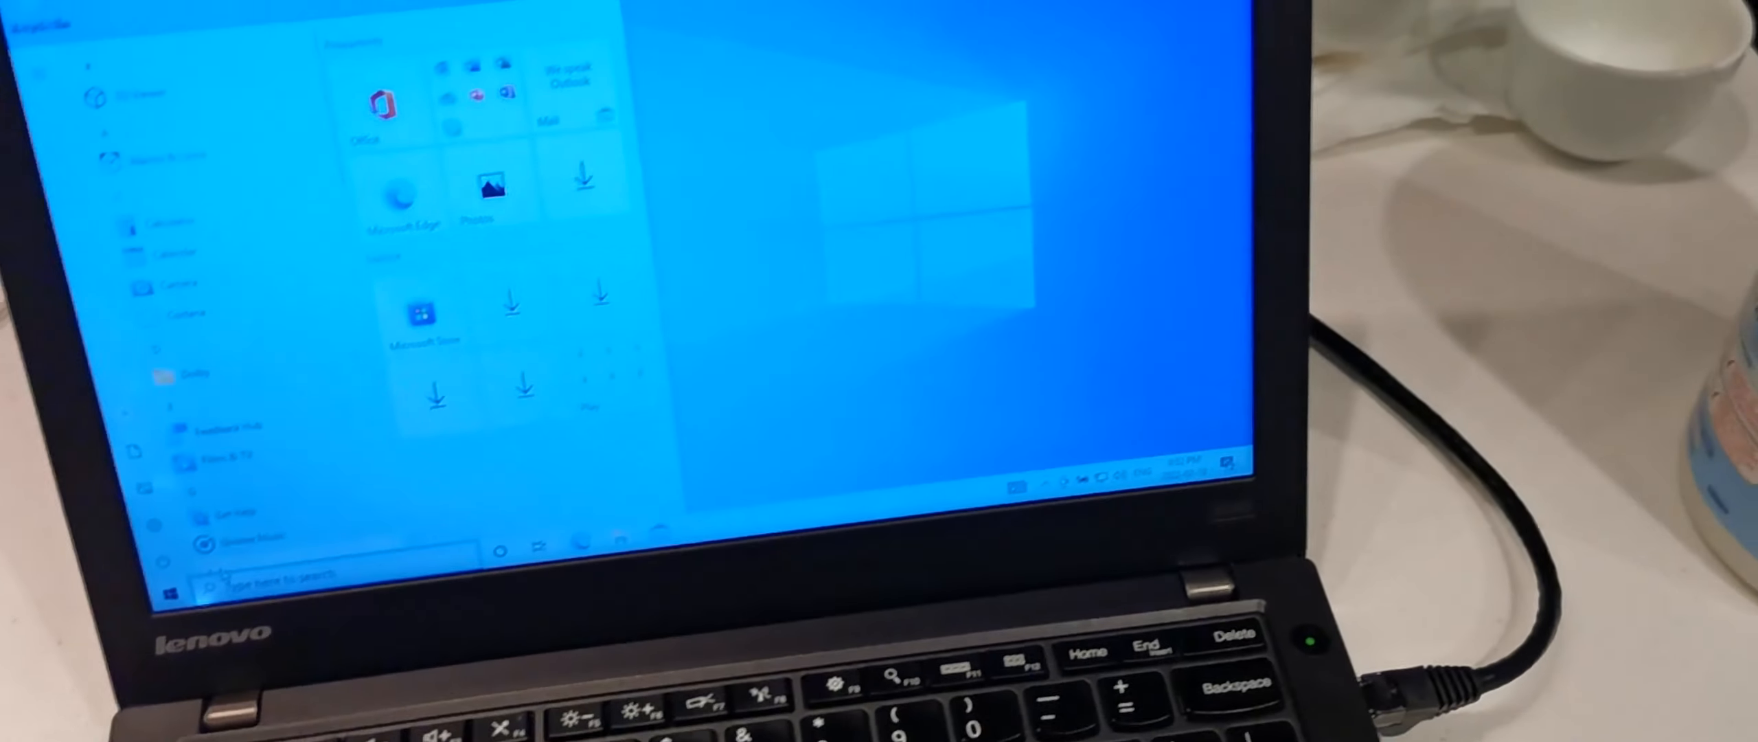
# - Search 'my' in Start and open This PC Properties to view device specifications
pyautogui.write('my')
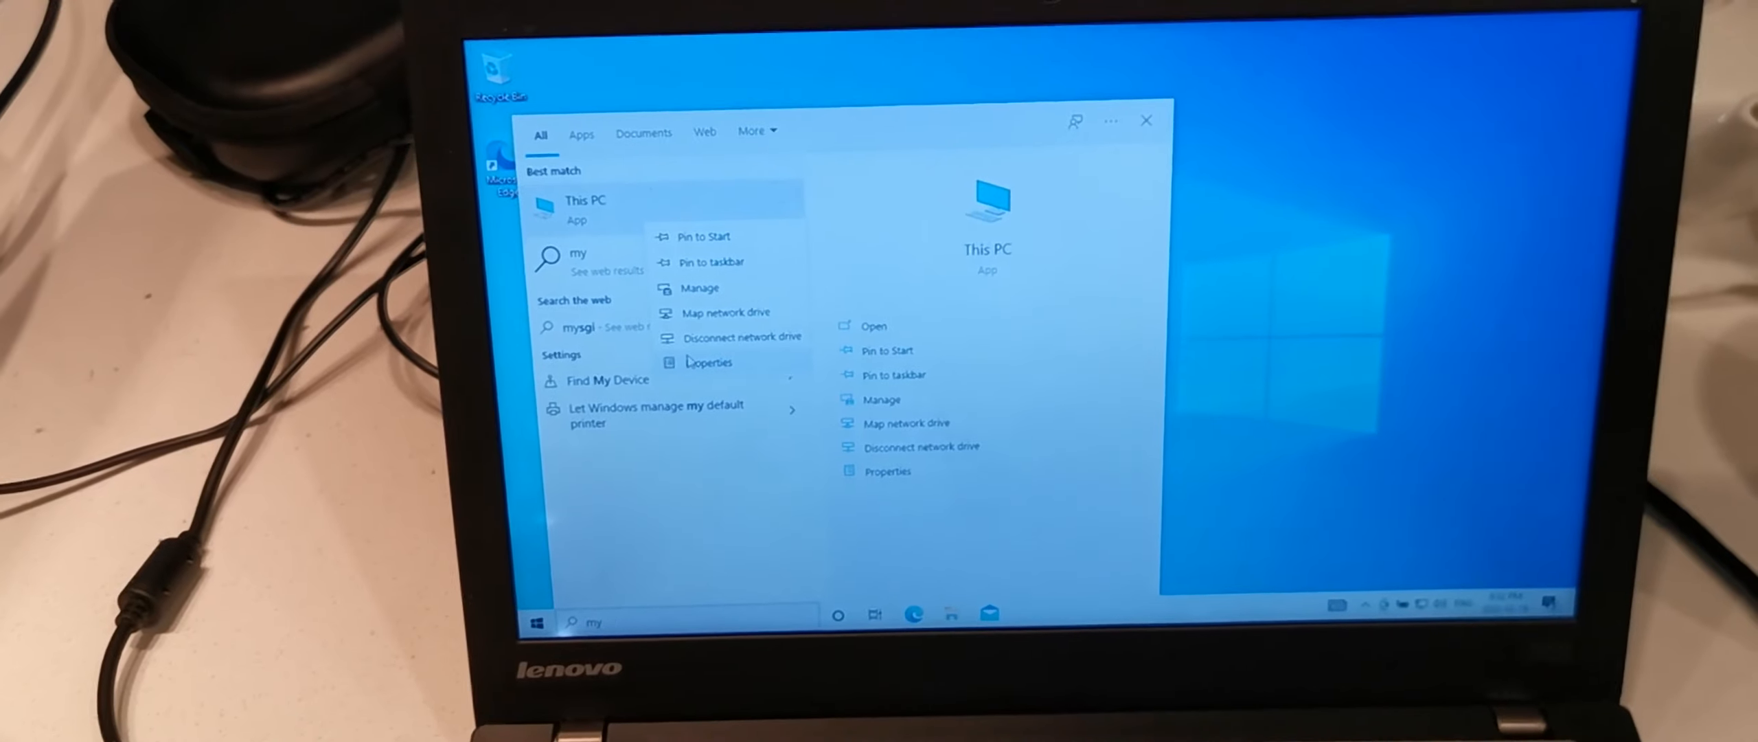
pyautogui.click(709, 360)
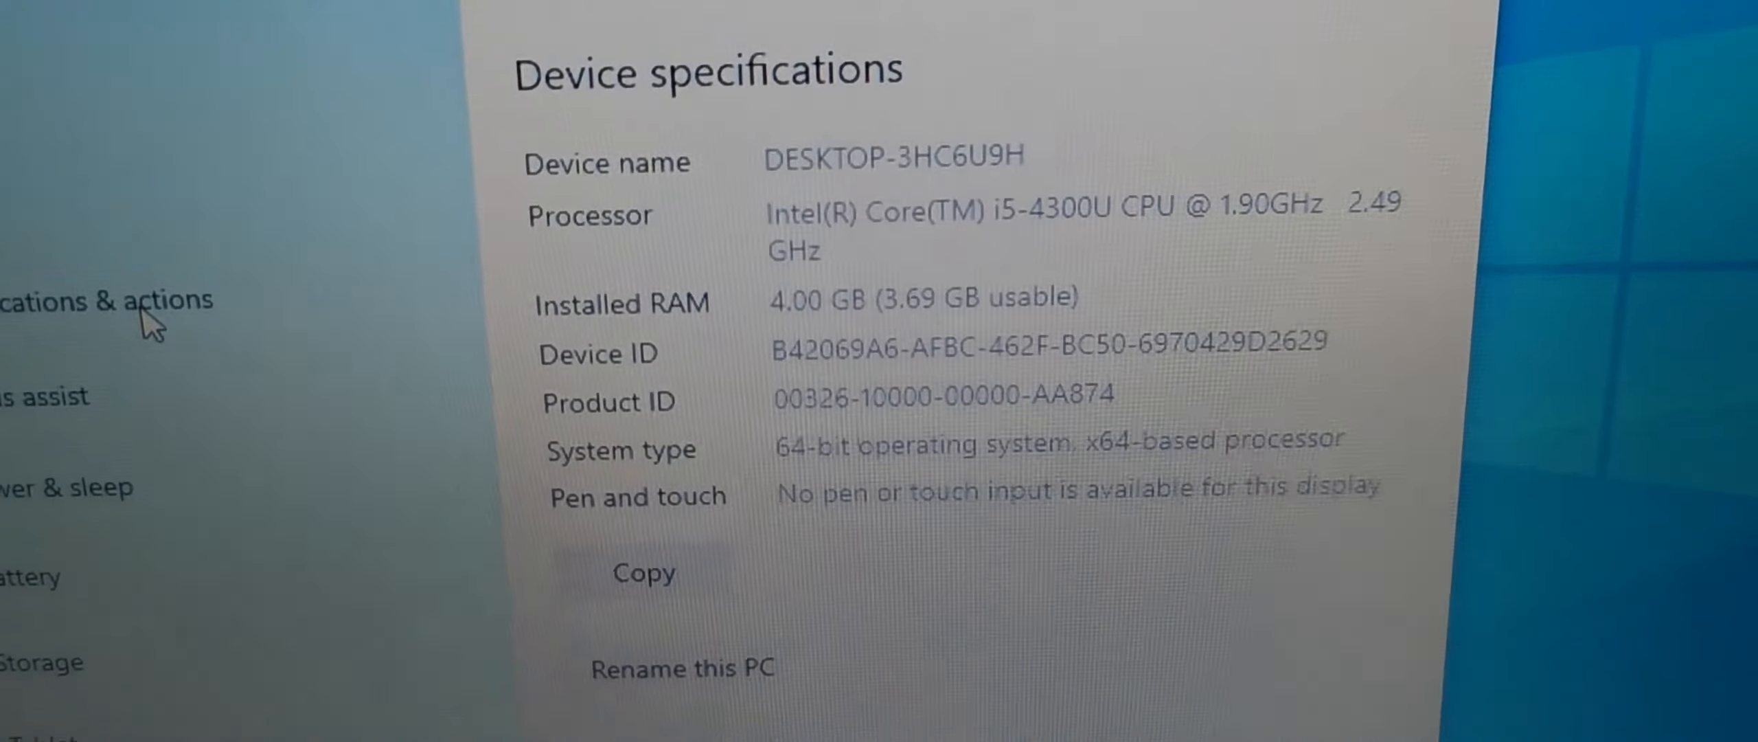
pyautogui.scroll(3)
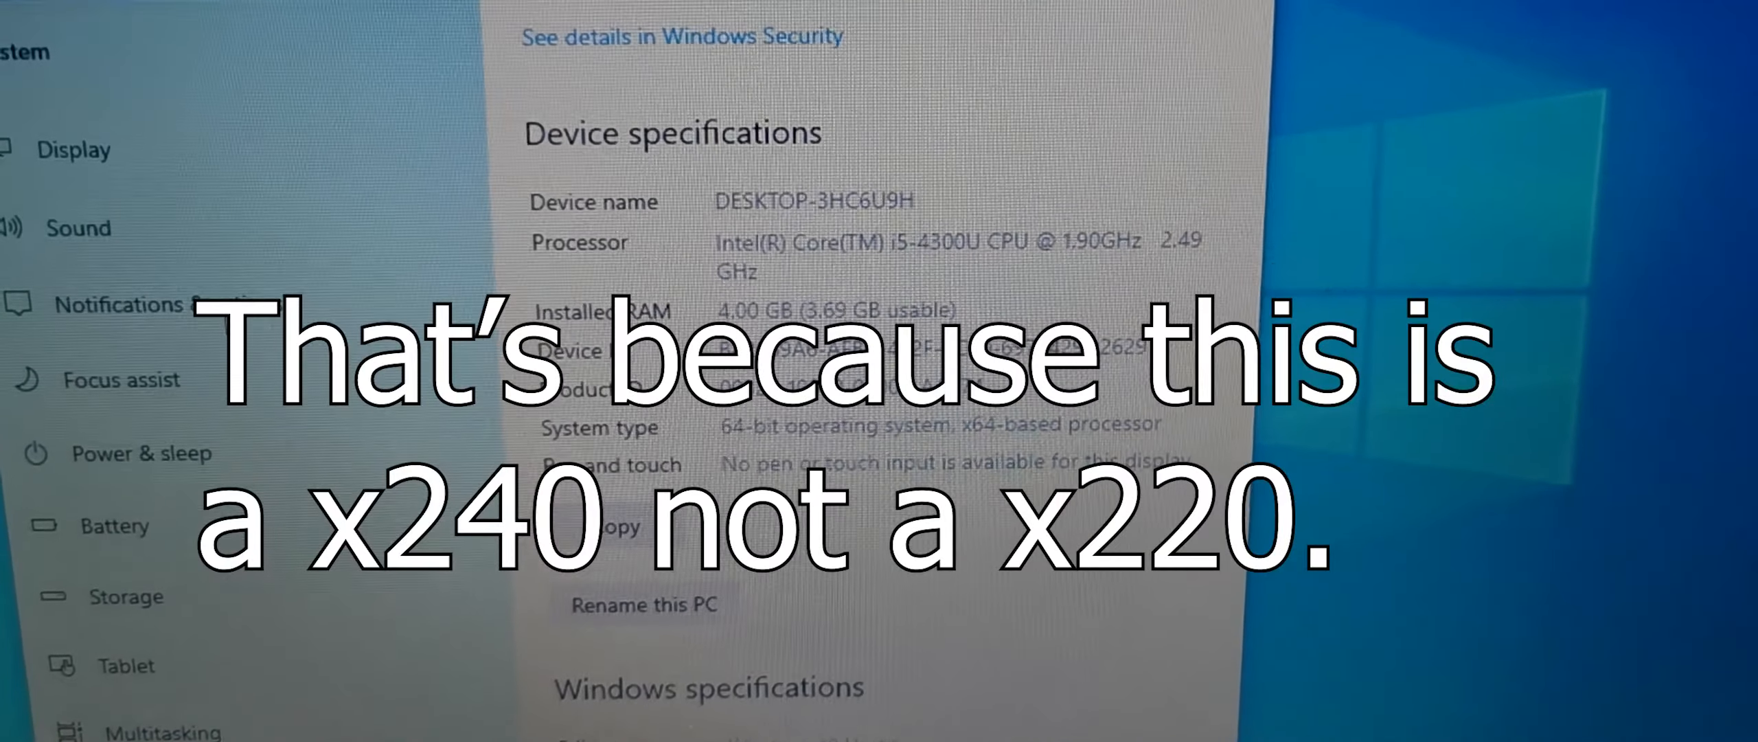
pyautogui.scroll(3)
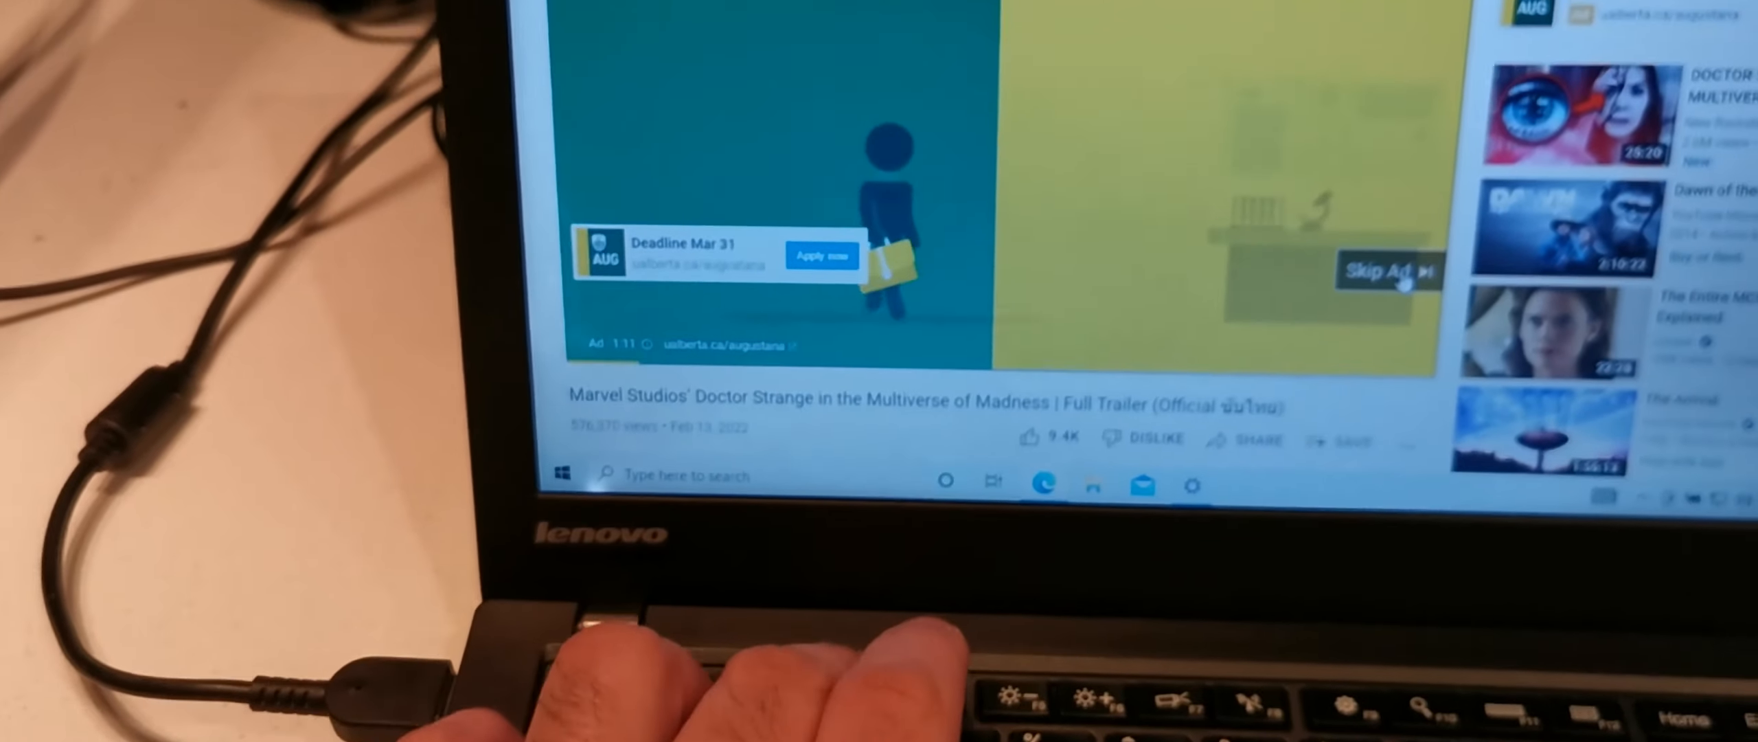
# - Skip the YouTube ad to start the Doctor Strange trailer
pyautogui.click(1387, 271)
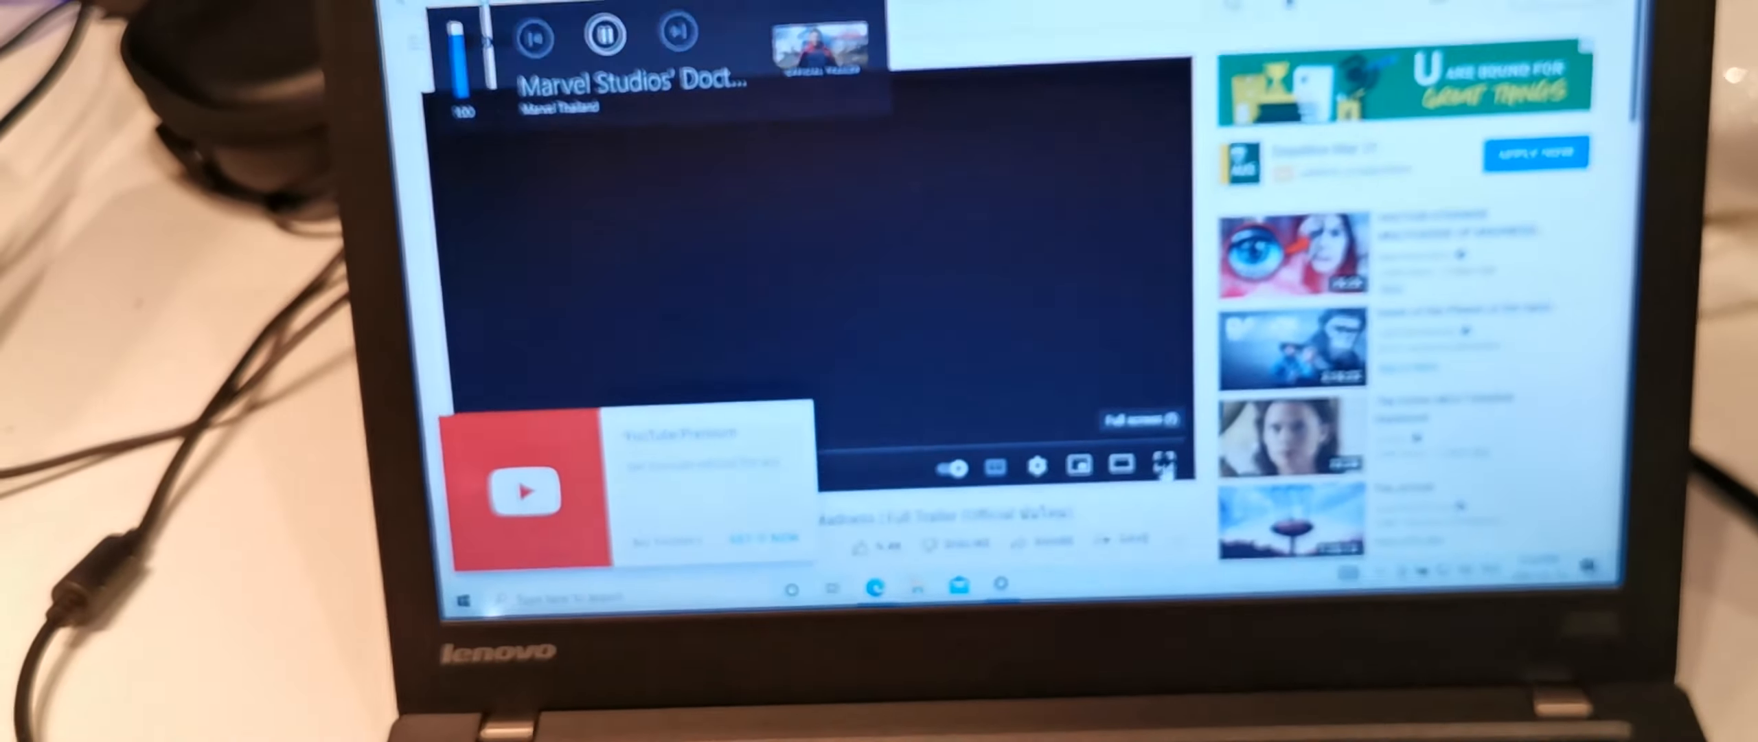